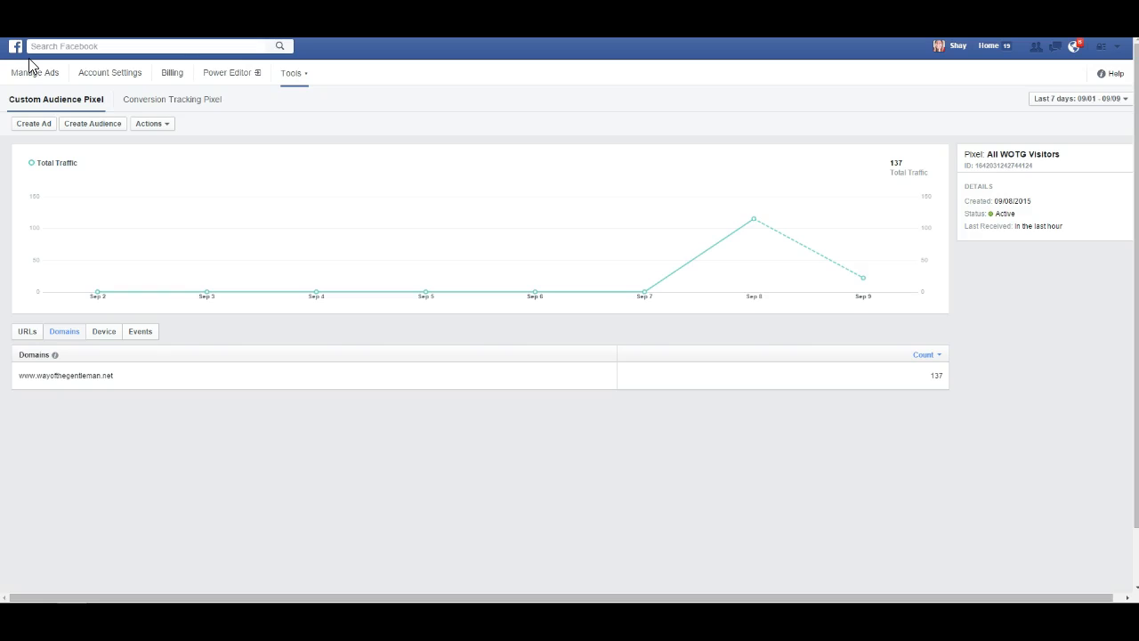
Return to the ad account's campaign overview via Manage Ads
{"action": "left_click", "coordinate": [35, 71]}
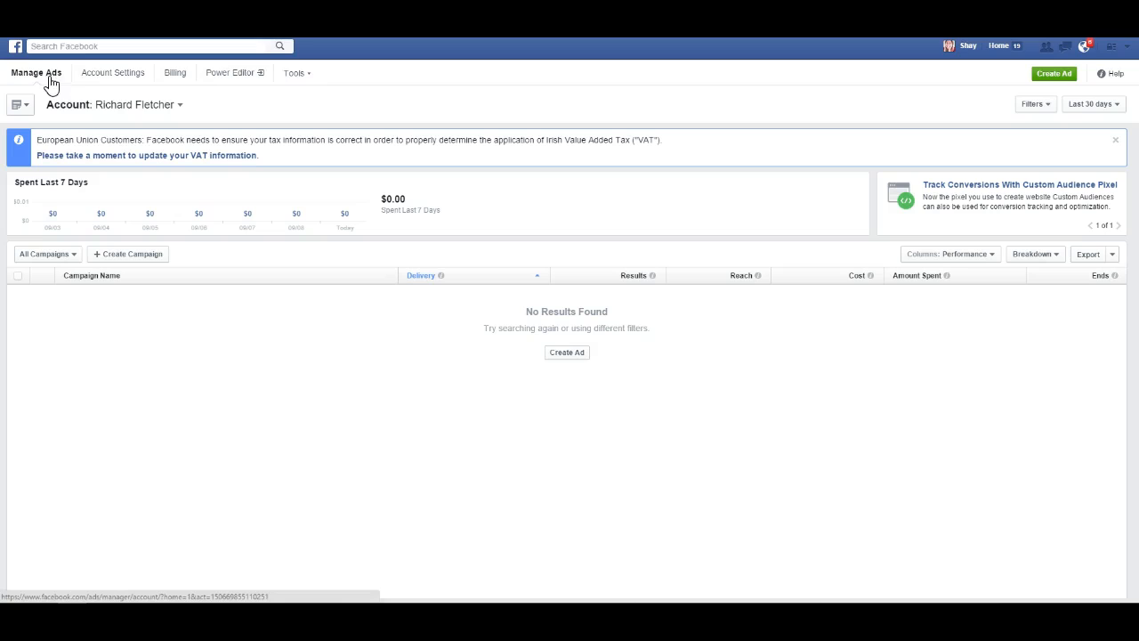
{"action": "mouse_move", "coordinate": [46, 80]}
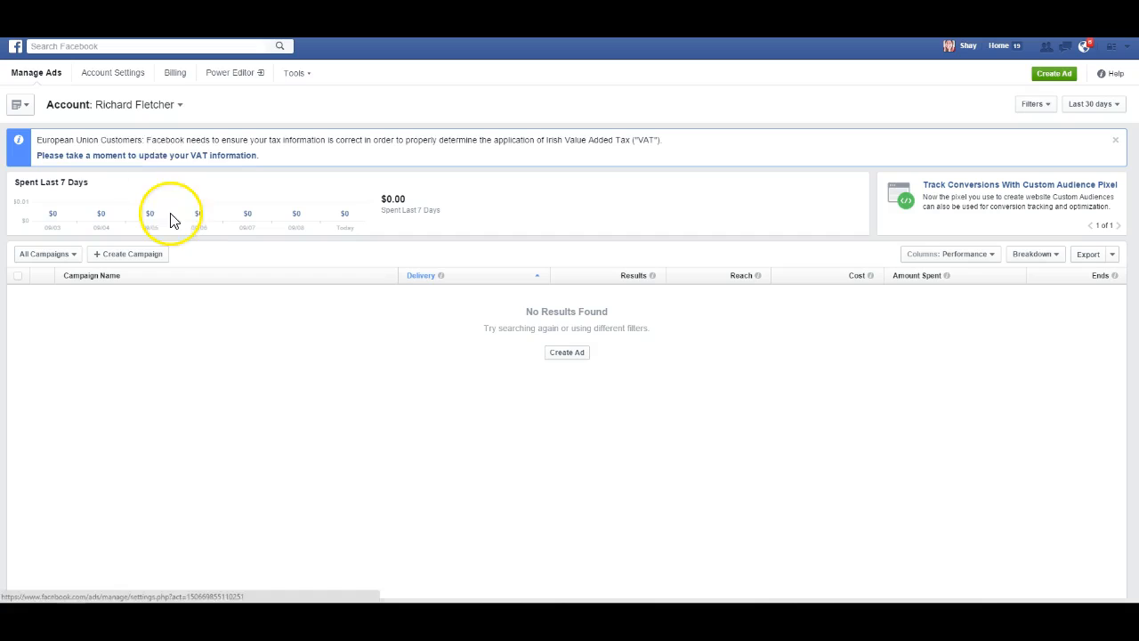
{"action": "mouse_move", "coordinate": [152, 225]}
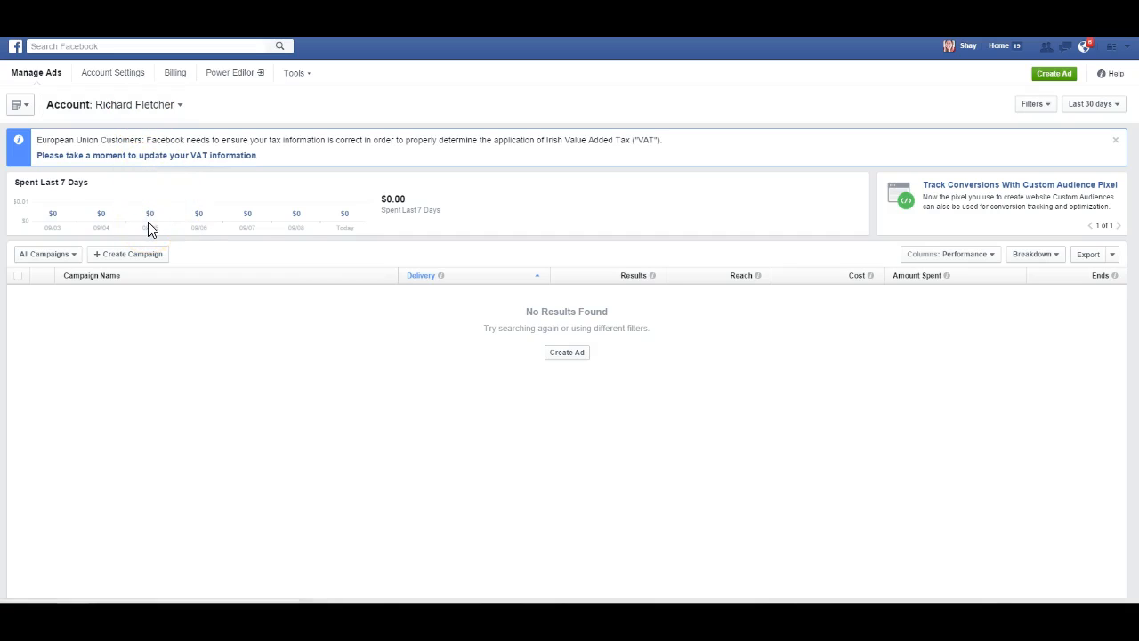
{"action": "mouse_move", "coordinate": [150, 216]}
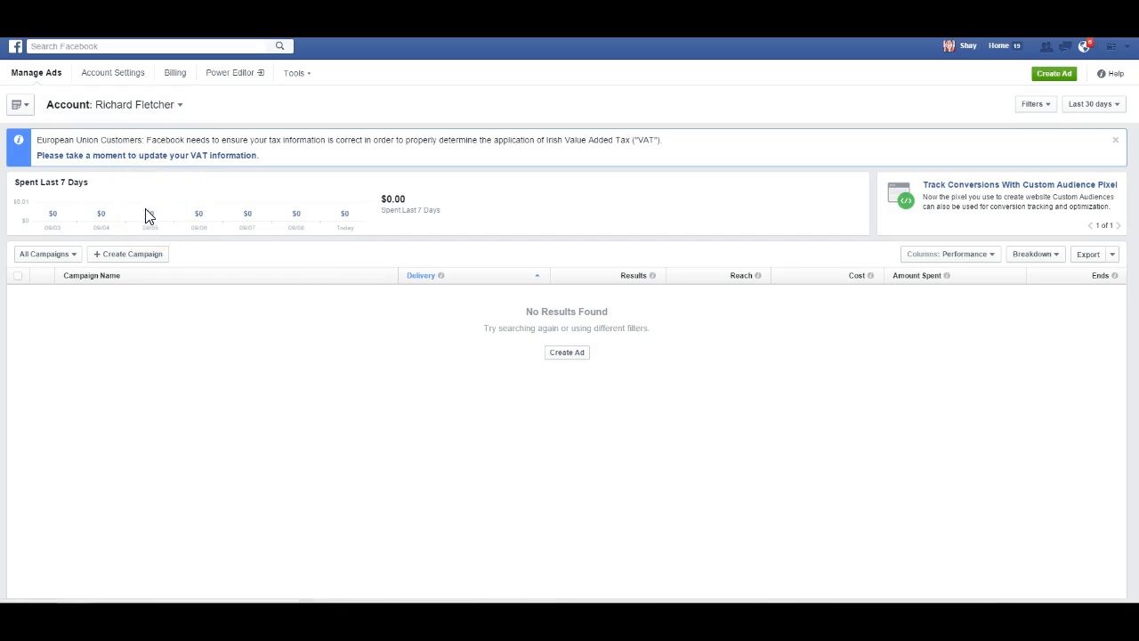
{"action": "mouse_move", "coordinate": [139, 135]}
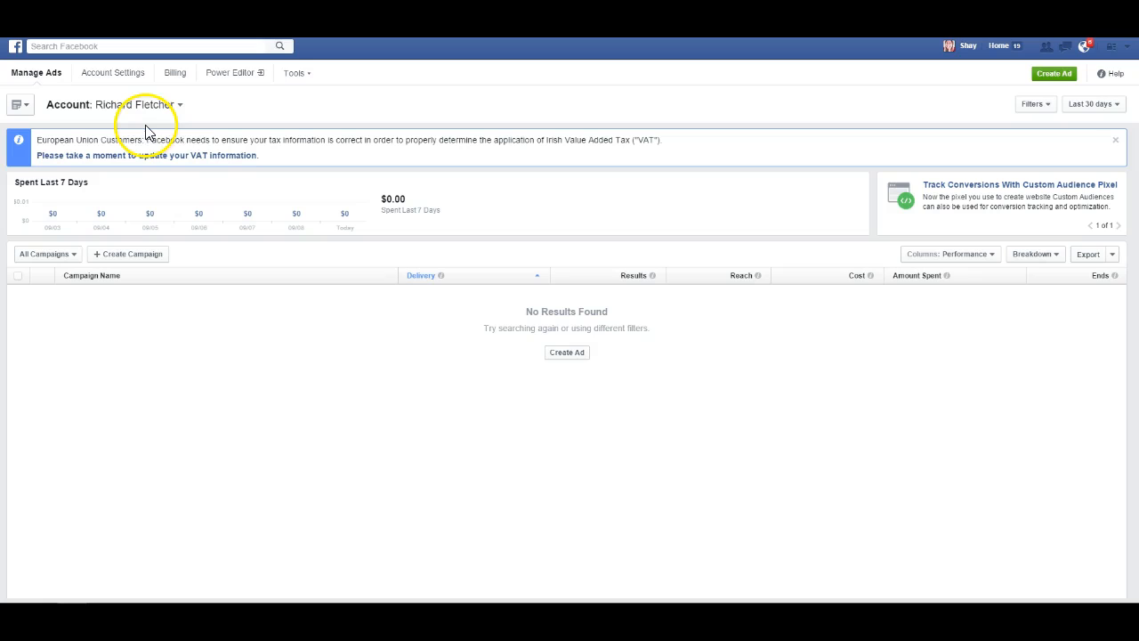
{"action": "mouse_move", "coordinate": [100, 171]}
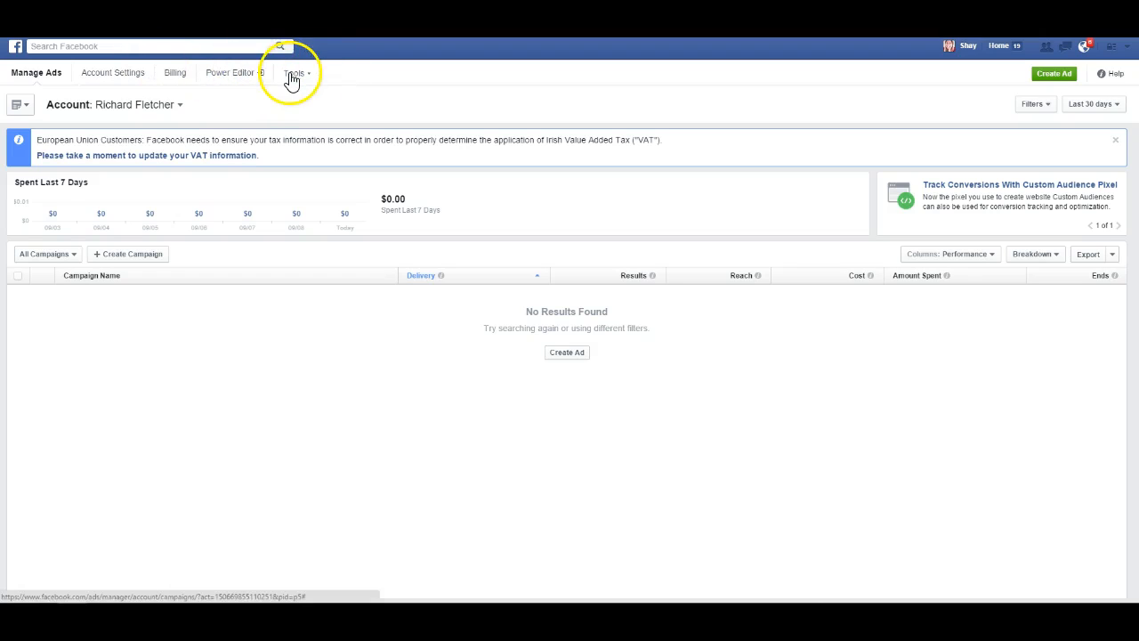
{"action": "mouse_move", "coordinate": [296, 80]}
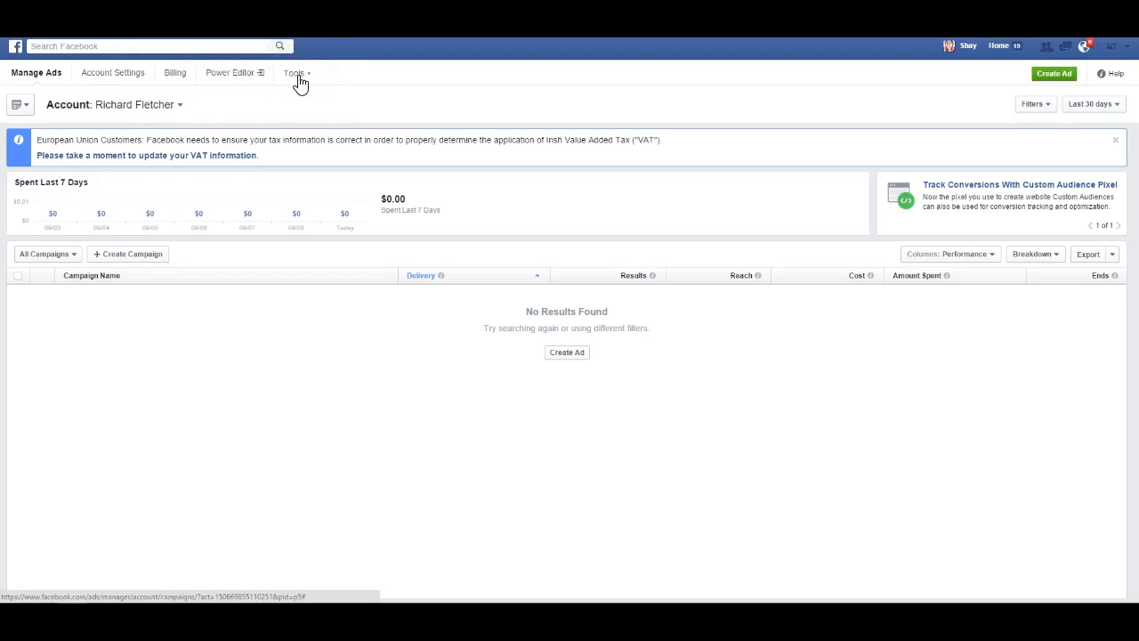
Go to Tools > Pixels and show the empty Conversion Tracking Pixel list
{"action": "left_click", "coordinate": [296, 73]}
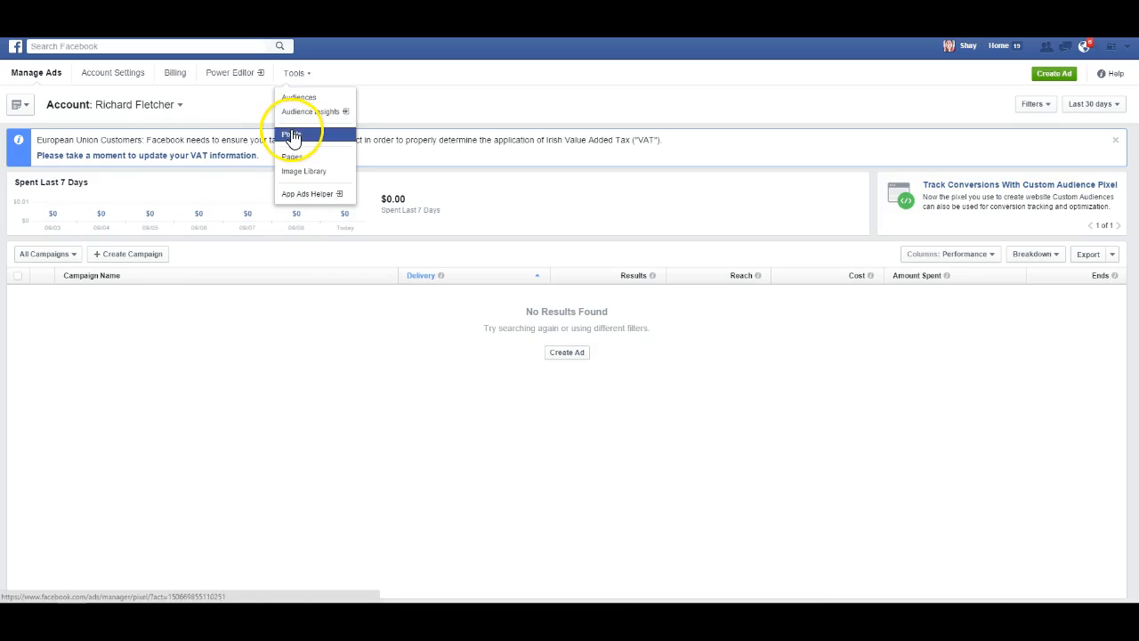
{"action": "mouse_move", "coordinate": [293, 134]}
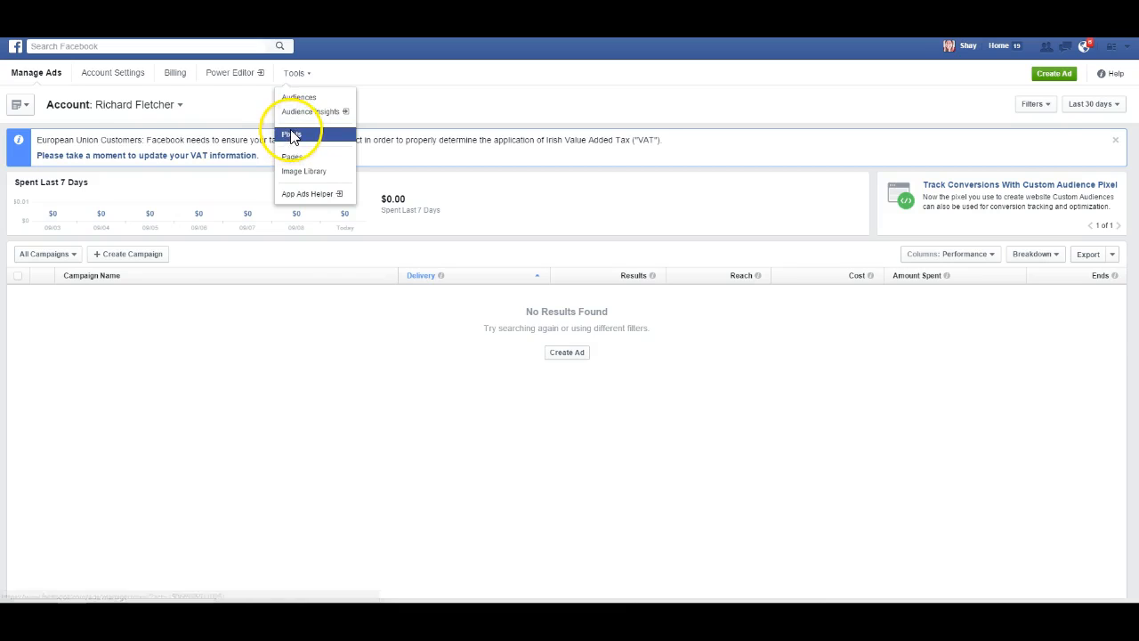
{"action": "left_click", "coordinate": [292, 133]}
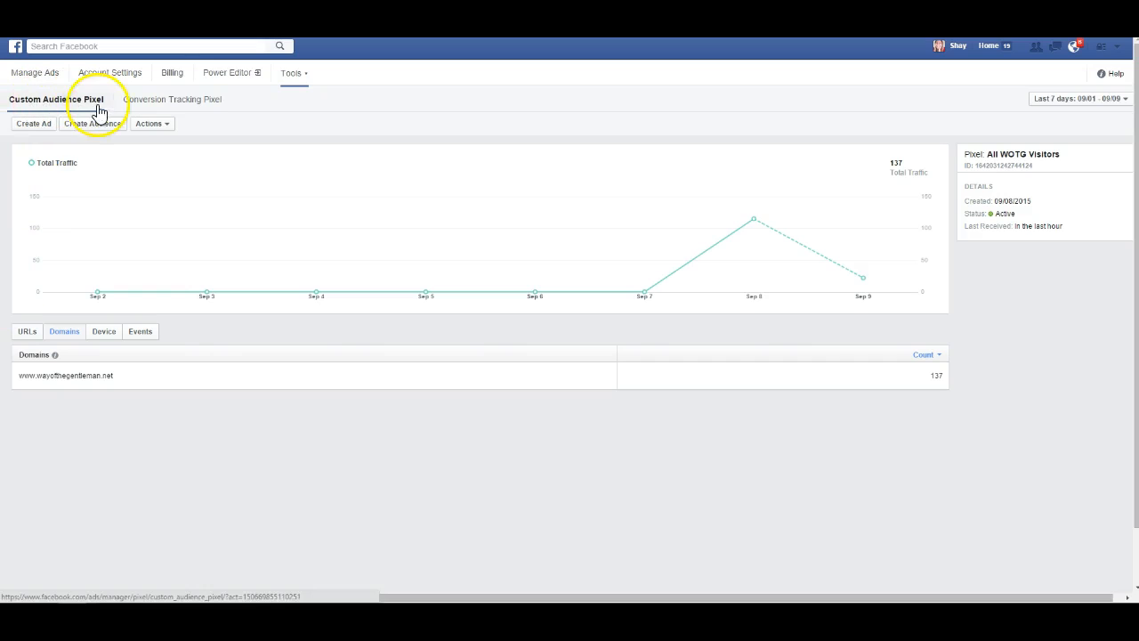
{"action": "left_click", "coordinate": [169, 99]}
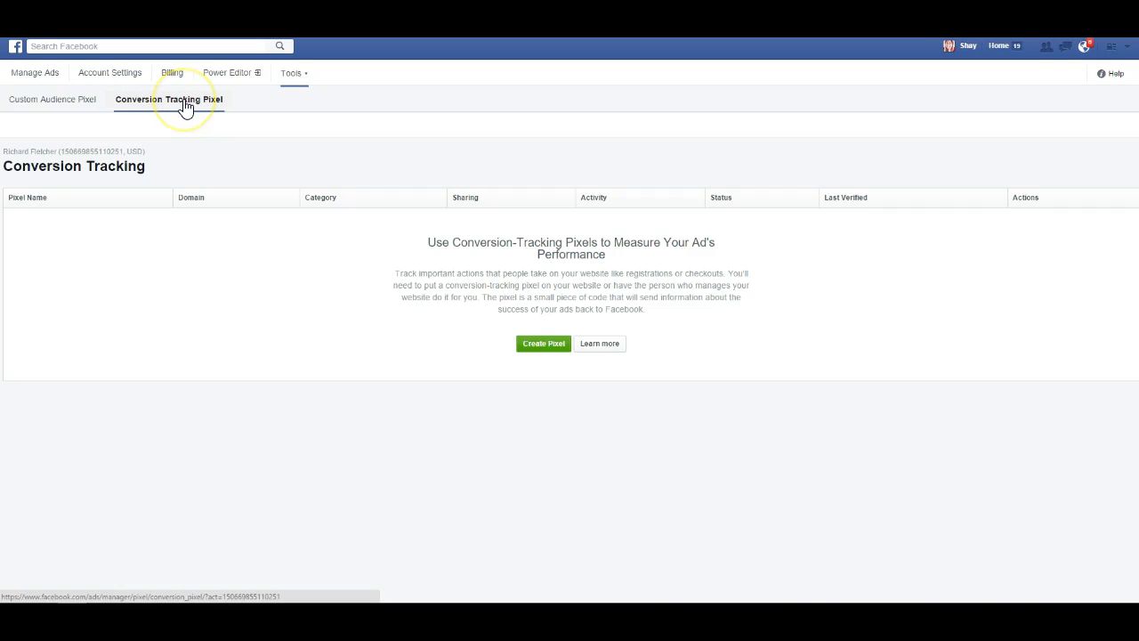
{"action": "mouse_move", "coordinate": [149, 110]}
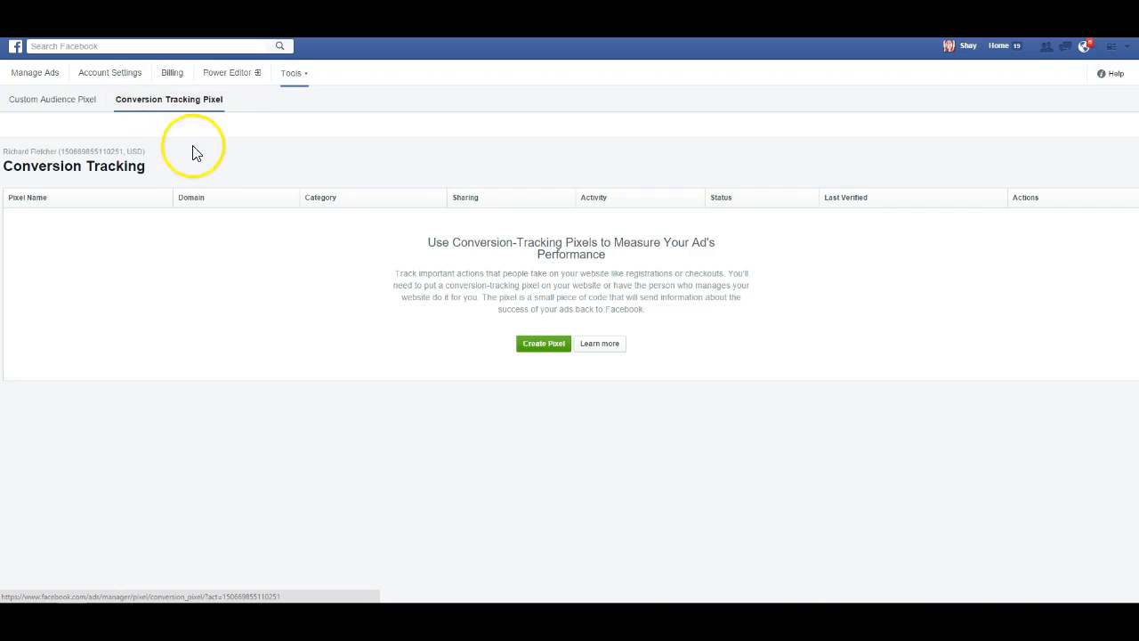
{"action": "mouse_move", "coordinate": [413, 307]}
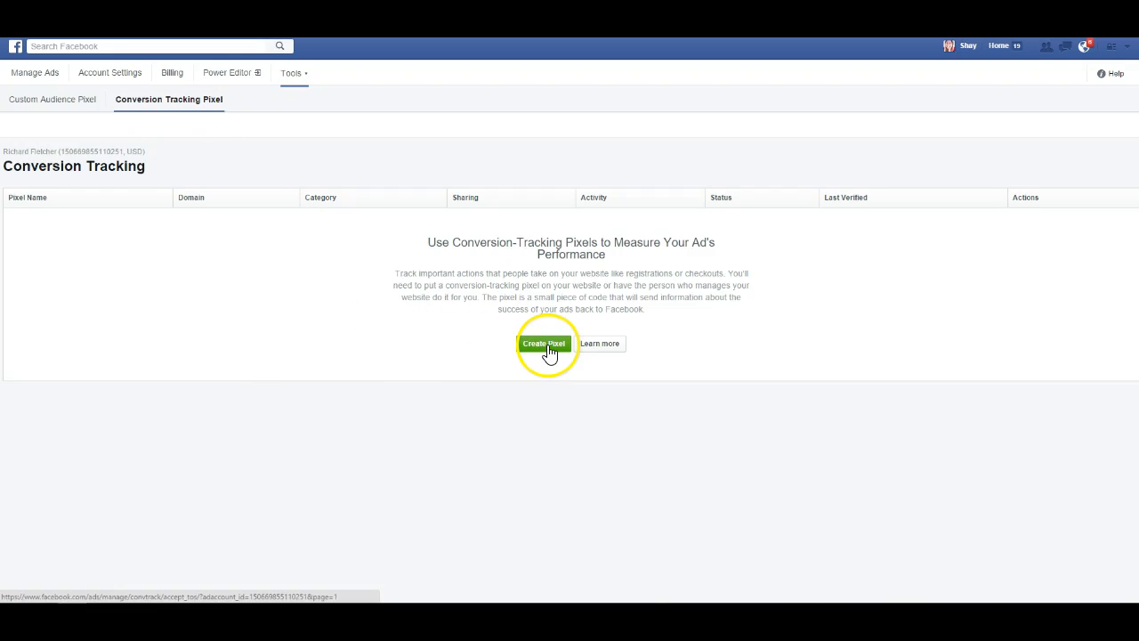
Start a new pixel, agreeing to the conversion tracking terms of service
{"action": "left_click", "coordinate": [544, 343]}
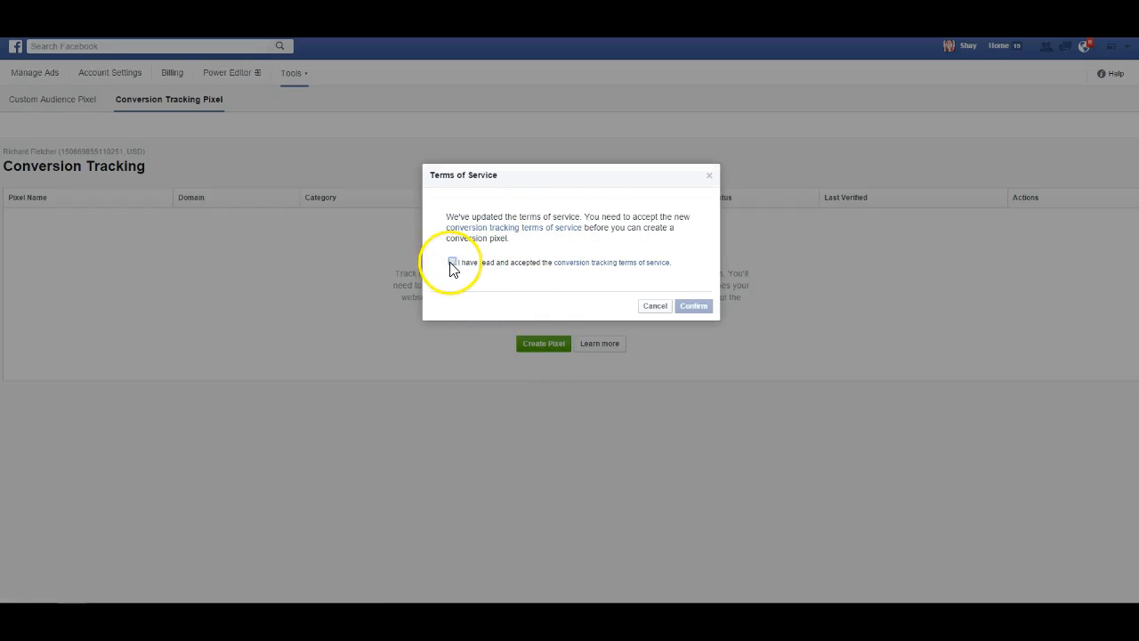
{"action": "left_click", "coordinate": [452, 262]}
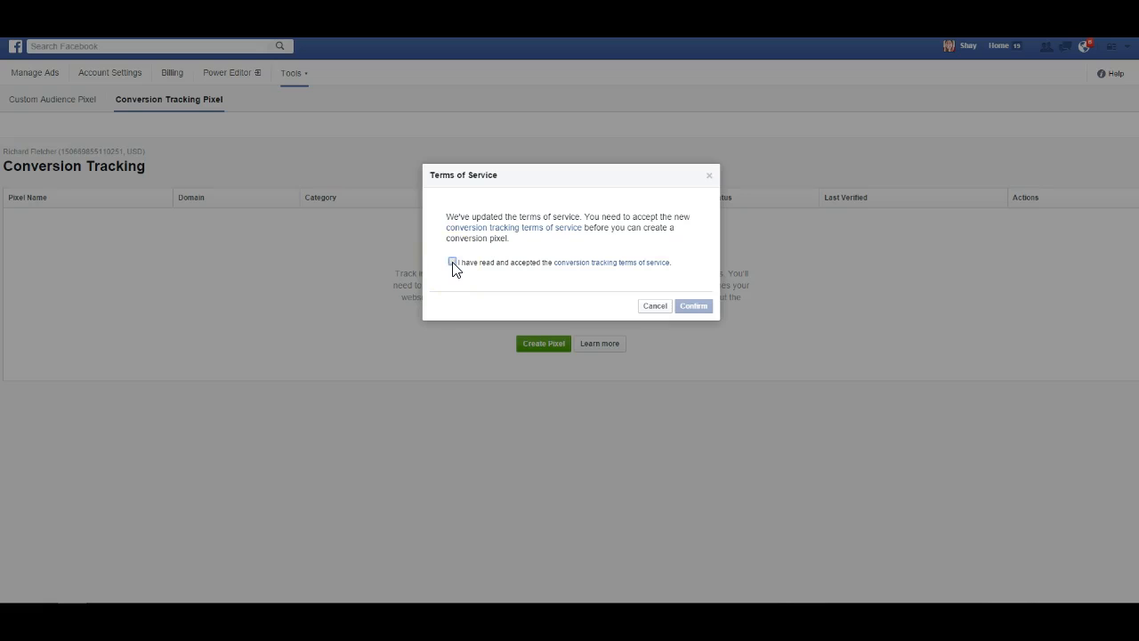
{"action": "left_click", "coordinate": [452, 262]}
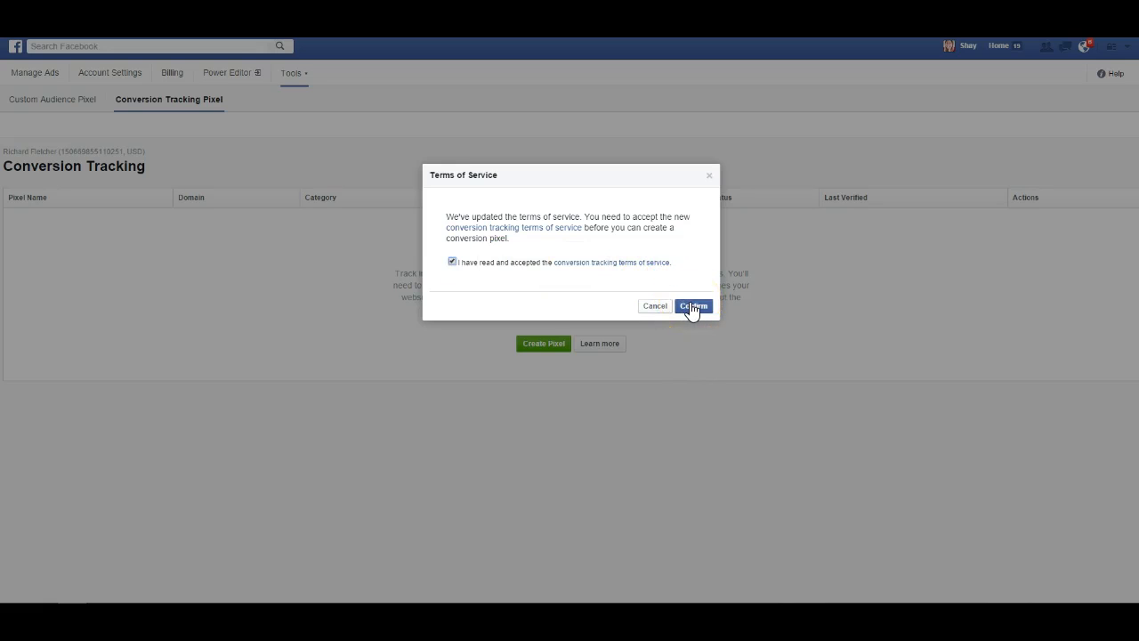
{"action": "left_click", "coordinate": [694, 306]}
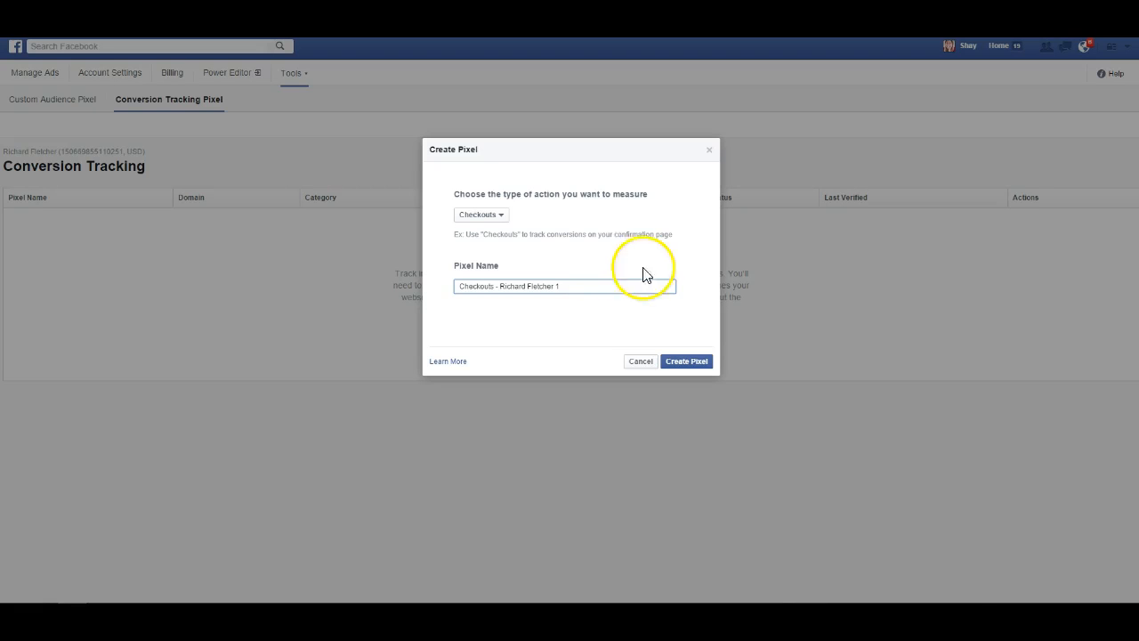
{"action": "mouse_move", "coordinate": [538, 221]}
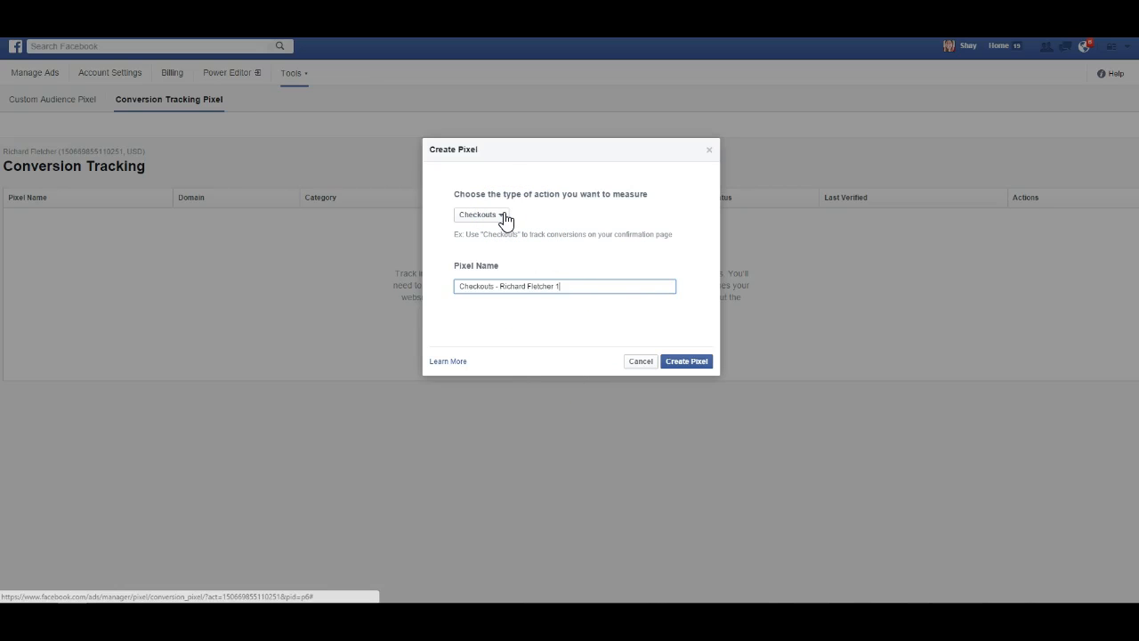
Set the new pixel's action type to Registrations, auto-named 'Registrations - Richard Fletcher 1'
{"action": "left_click", "coordinate": [483, 213]}
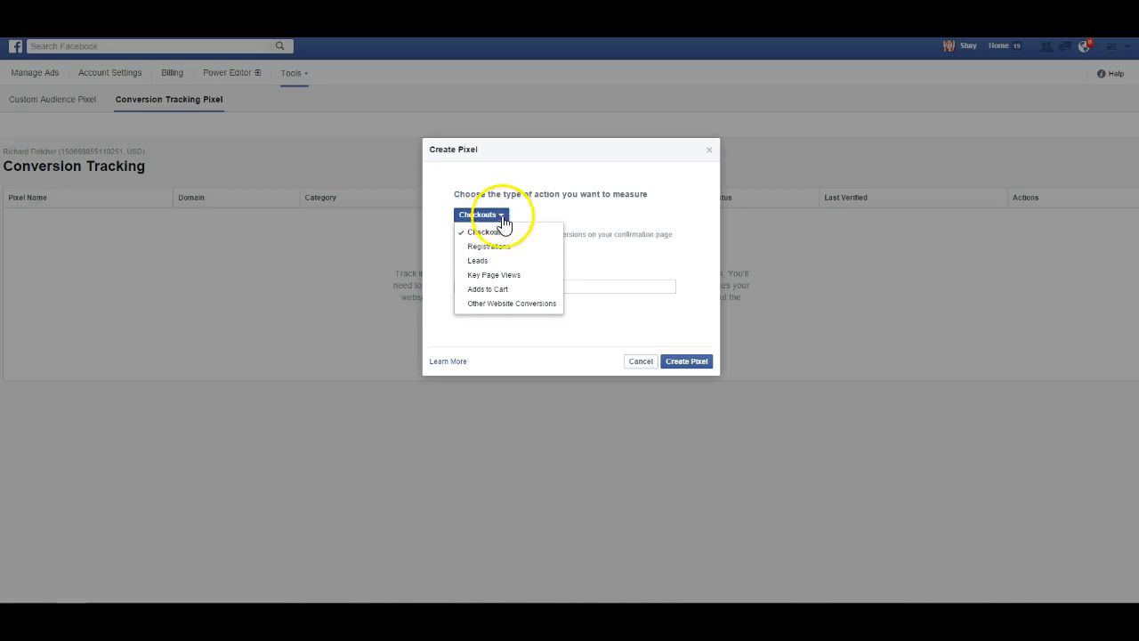
{"action": "left_click", "coordinate": [488, 245]}
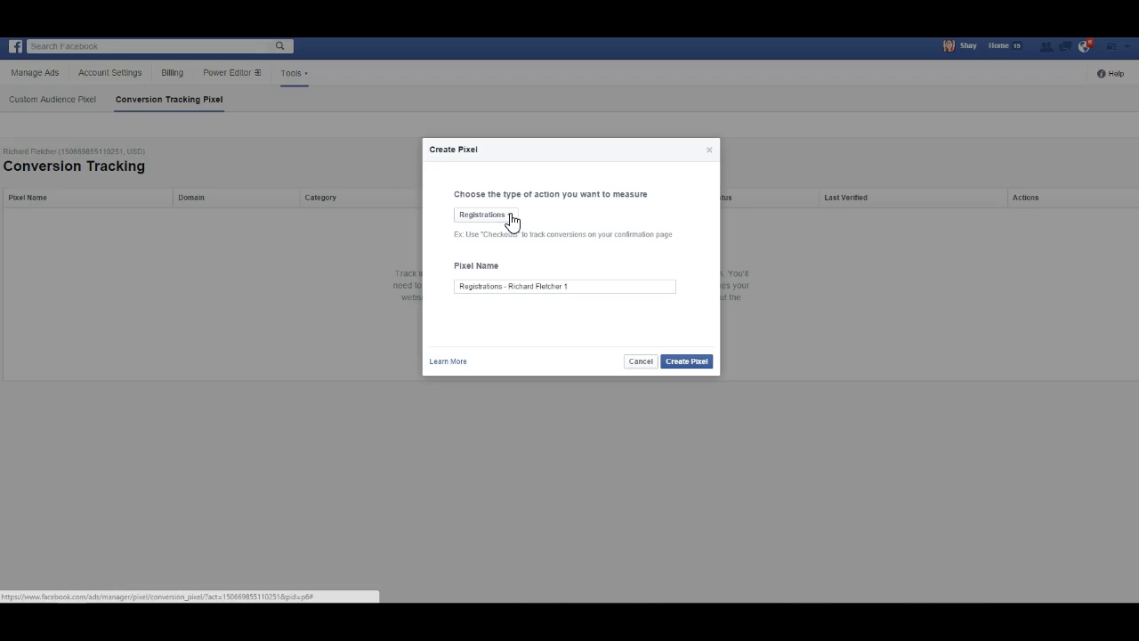
{"action": "left_click", "coordinate": [484, 214]}
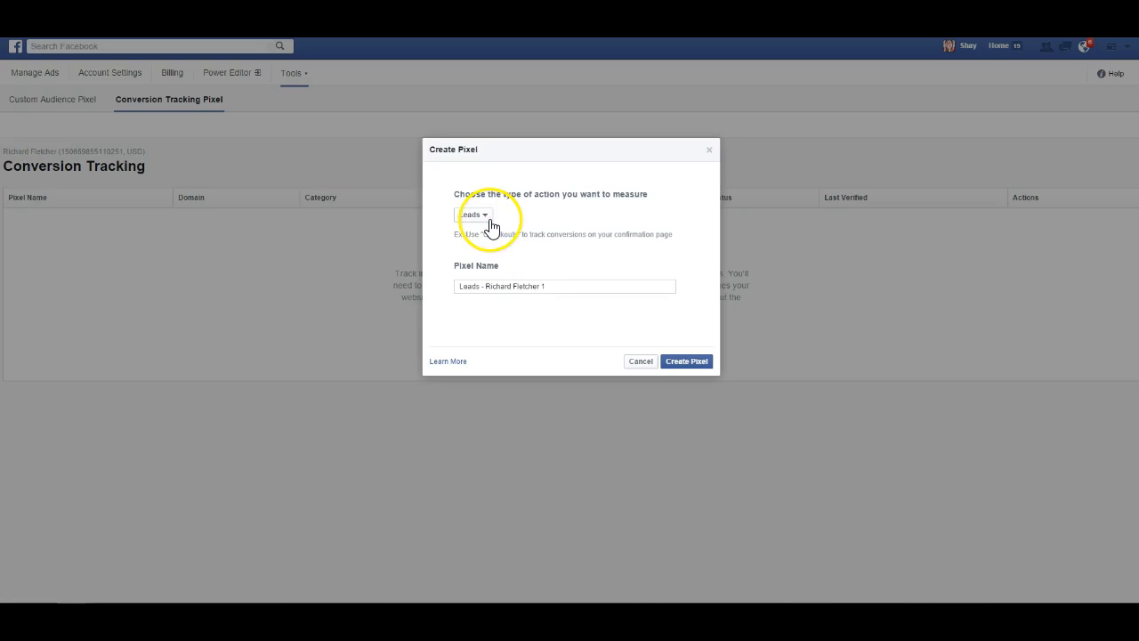
{"action": "left_click", "coordinate": [473, 214]}
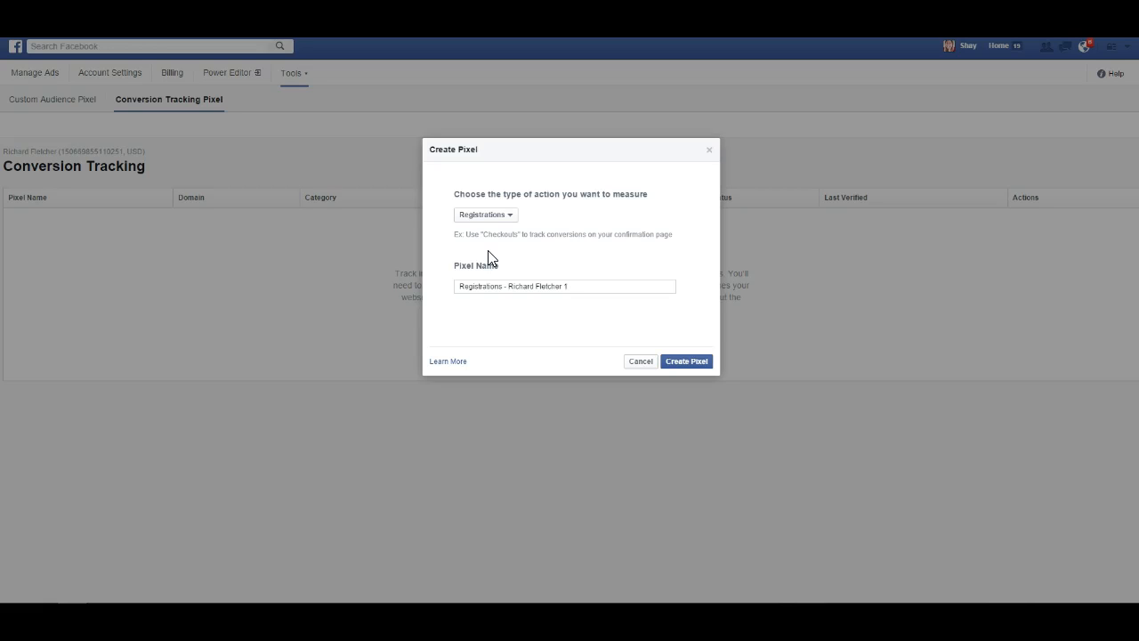
Name the pixel 'WOTG Thank You Page Pixel 9-2015' and create it
{"action": "triple_click", "coordinate": [564, 285]}
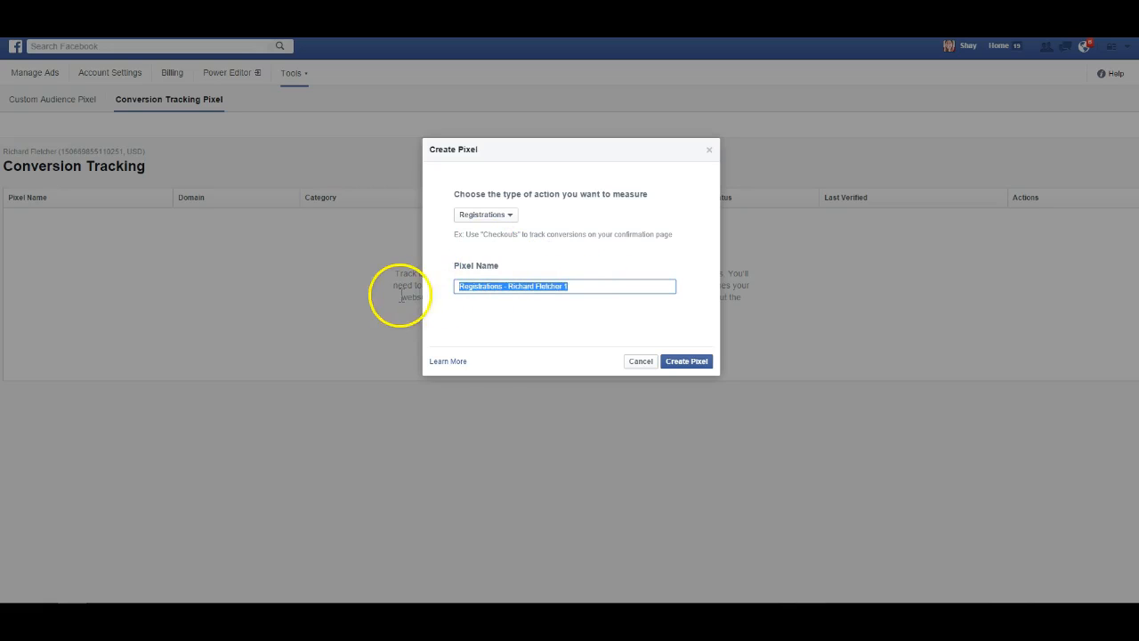
{"action": "type", "text": "WOTG Thank You Page Pixel"}
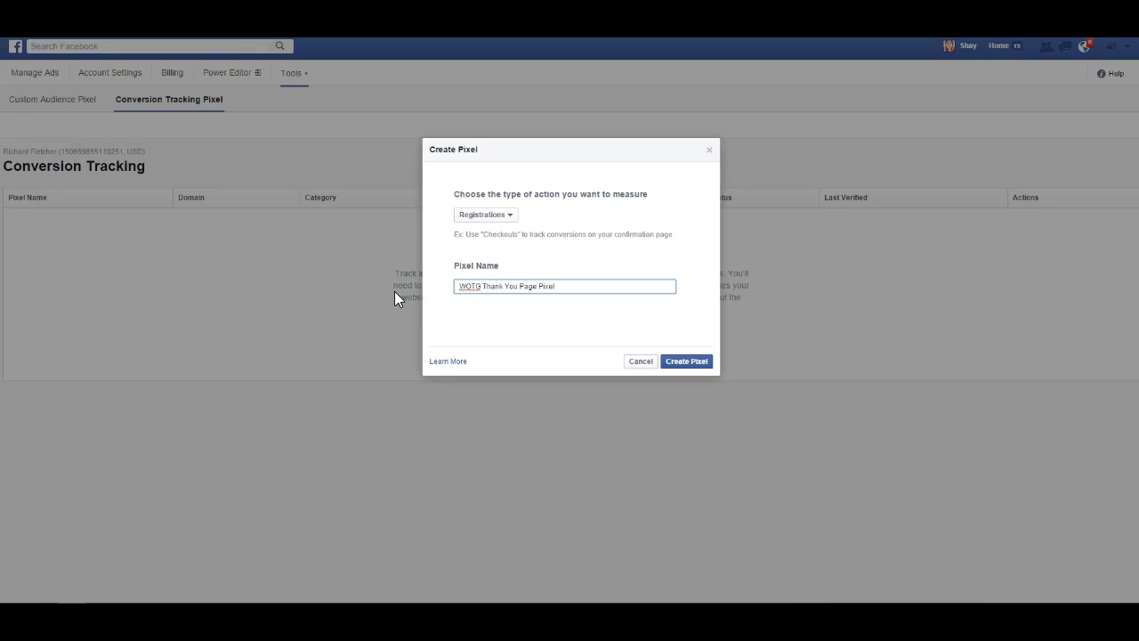
{"action": "type", "text": "9-2015"}
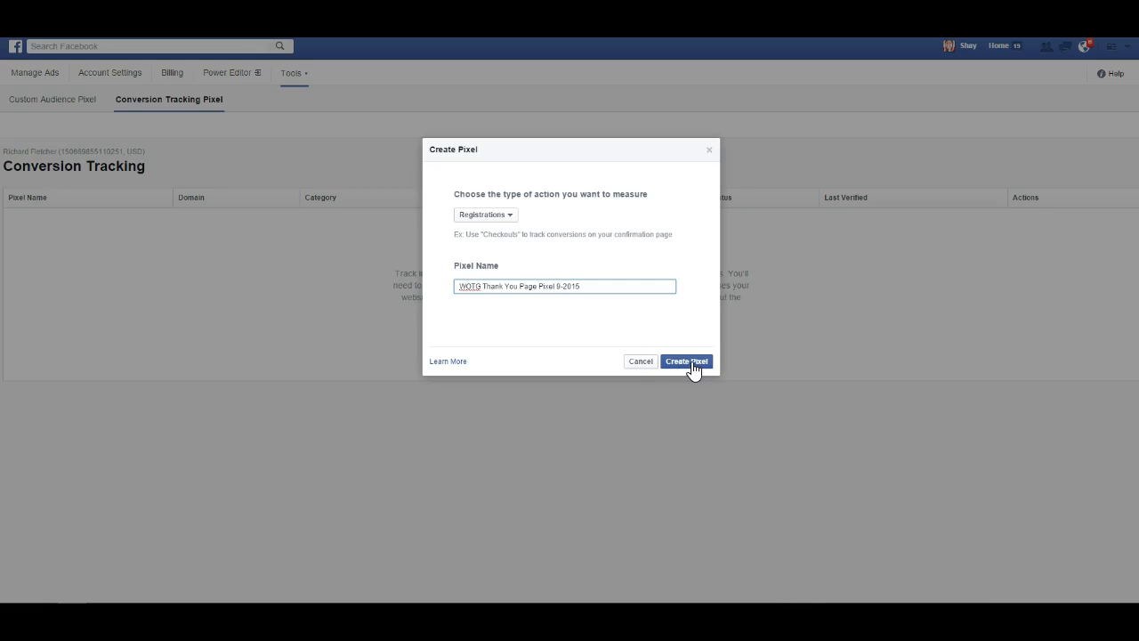
{"action": "left_click", "coordinate": [687, 360]}
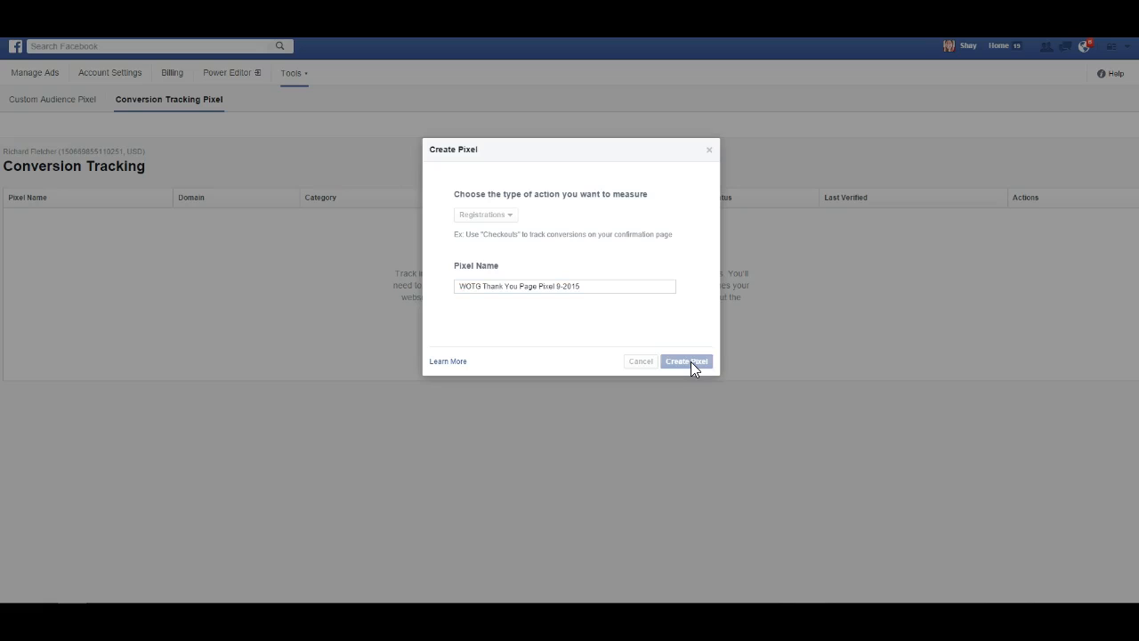
{"action": "left_click", "coordinate": [687, 362]}
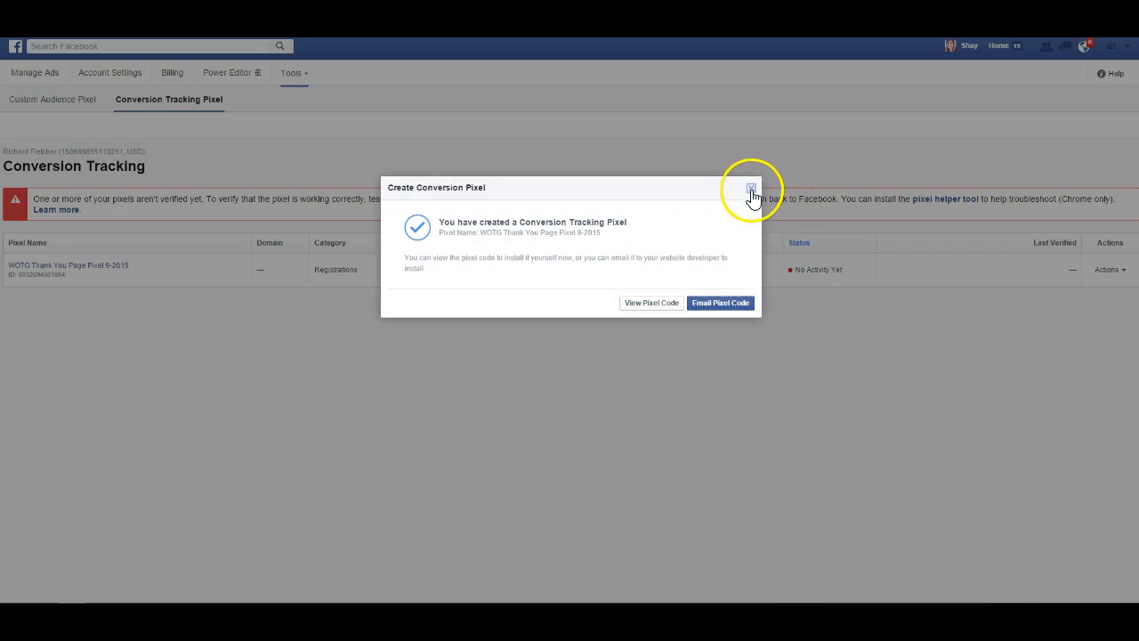
{"action": "mouse_move", "coordinate": [644, 306]}
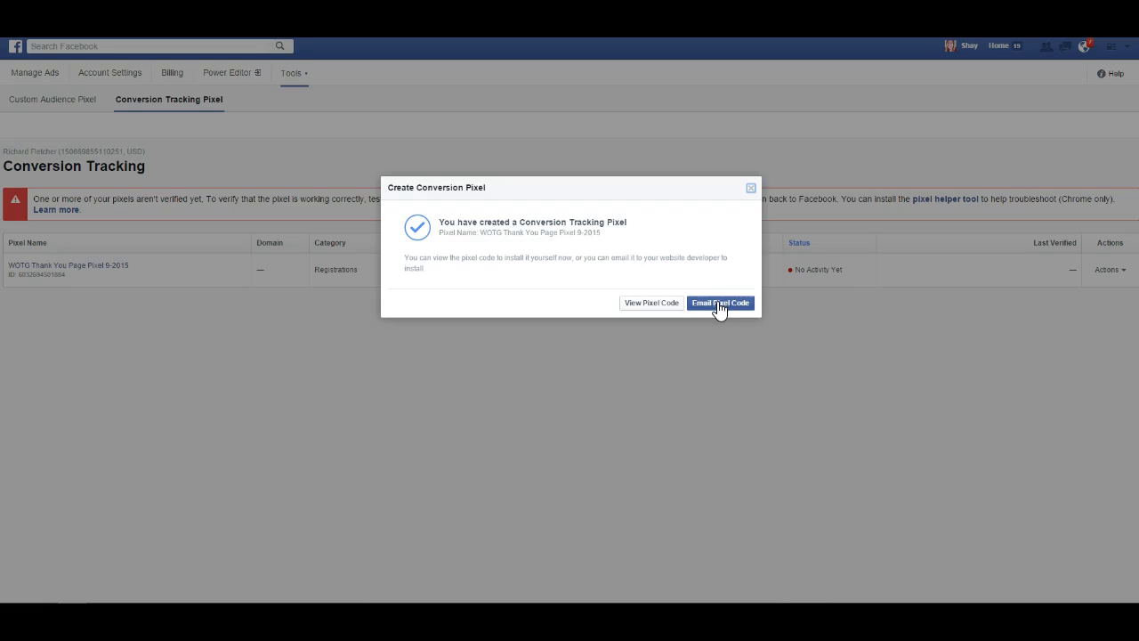
Start an Email Pixel Code message, then close it unsent to return to the pixel list
{"action": "left_click", "coordinate": [719, 302]}
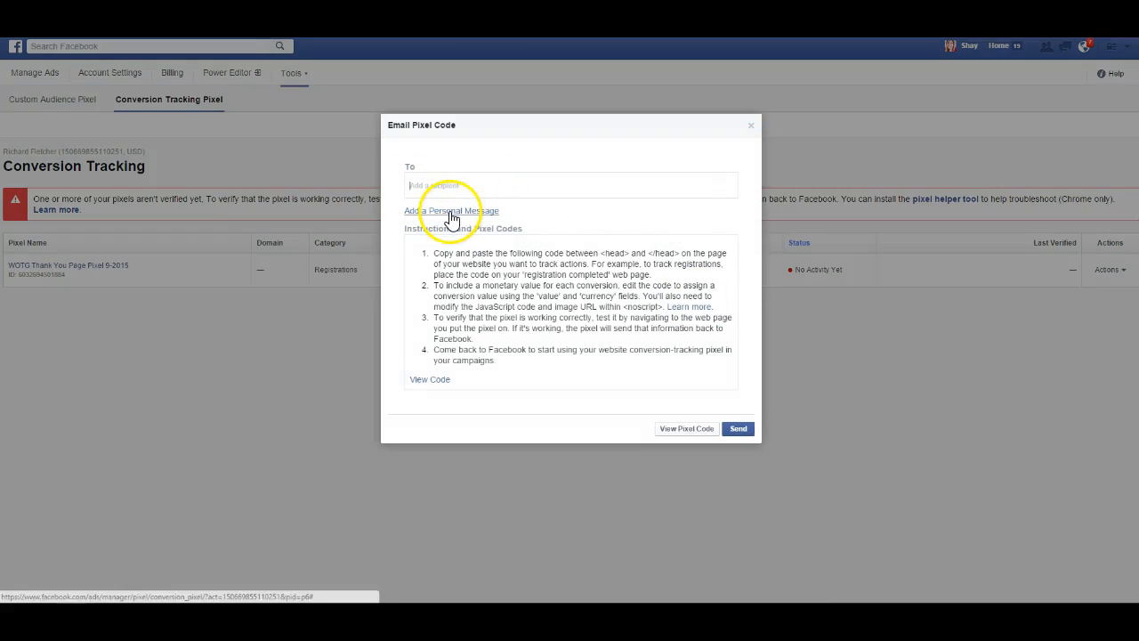
{"action": "left_click", "coordinate": [452, 210]}
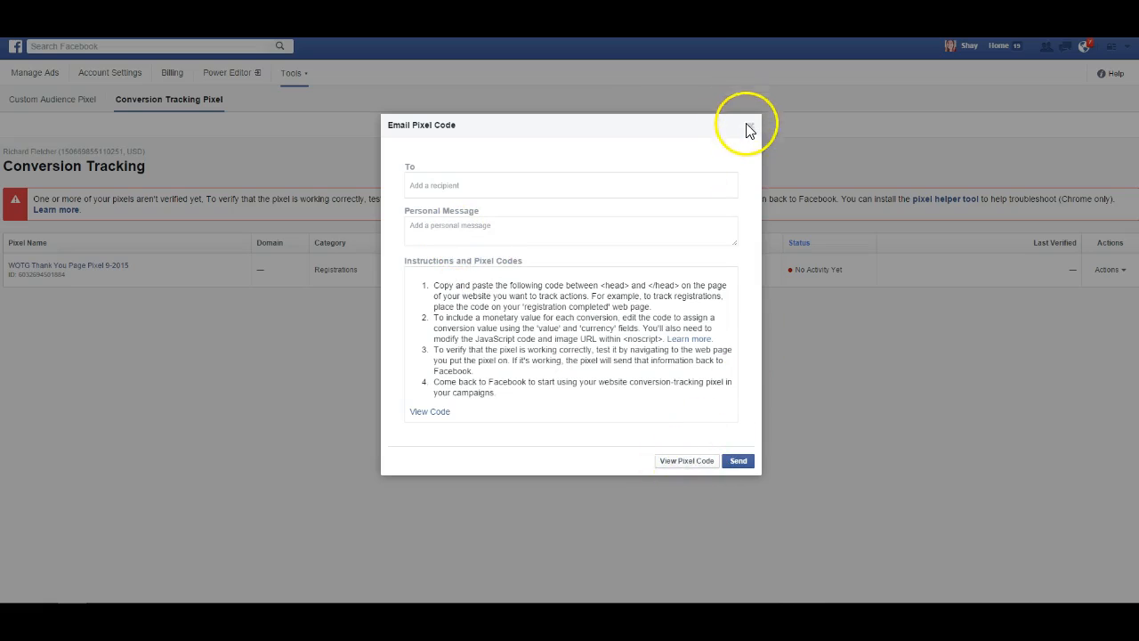
{"action": "left_click", "coordinate": [751, 128]}
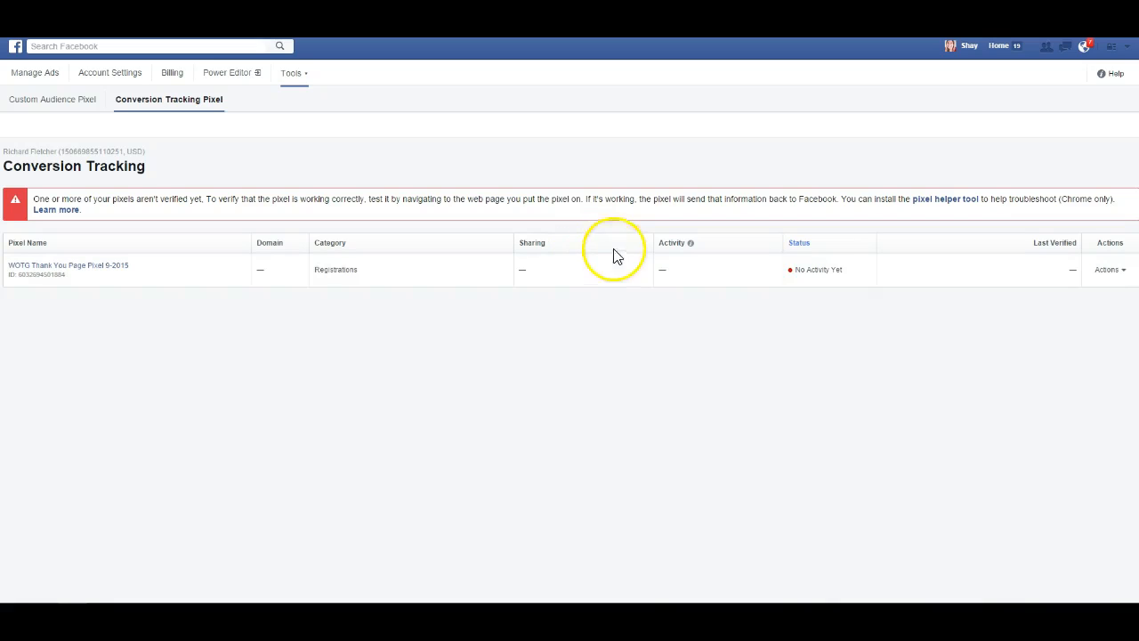
{"action": "mouse_move", "coordinate": [271, 153]}
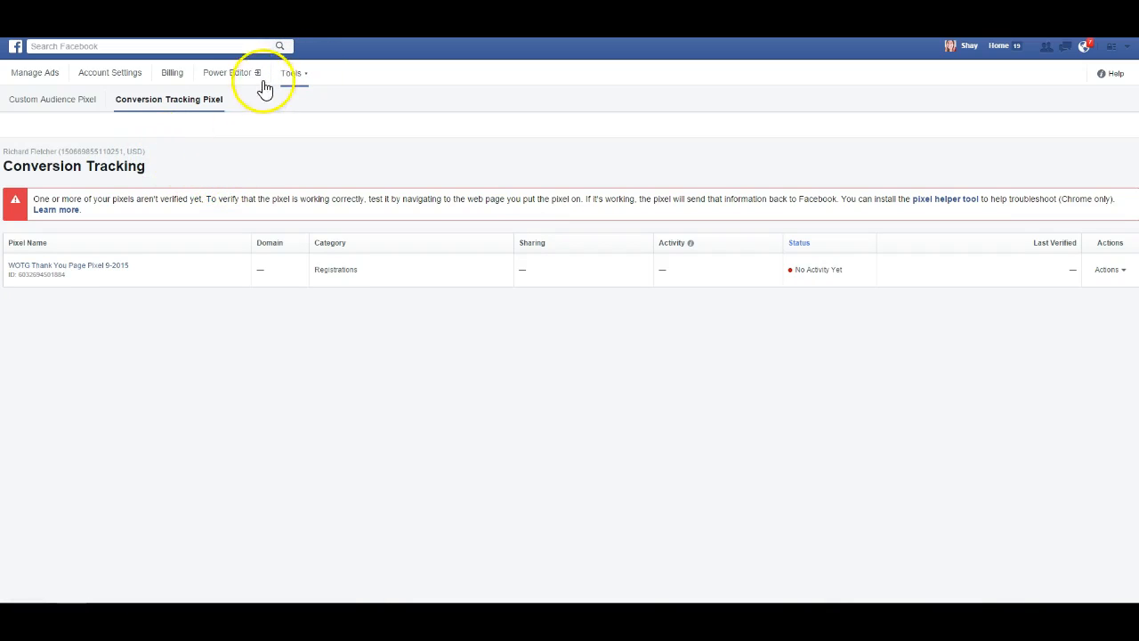
Reload the Conversion Tracking list and start a second pixel, defaulting to Checkouts
{"action": "left_click", "coordinate": [292, 71]}
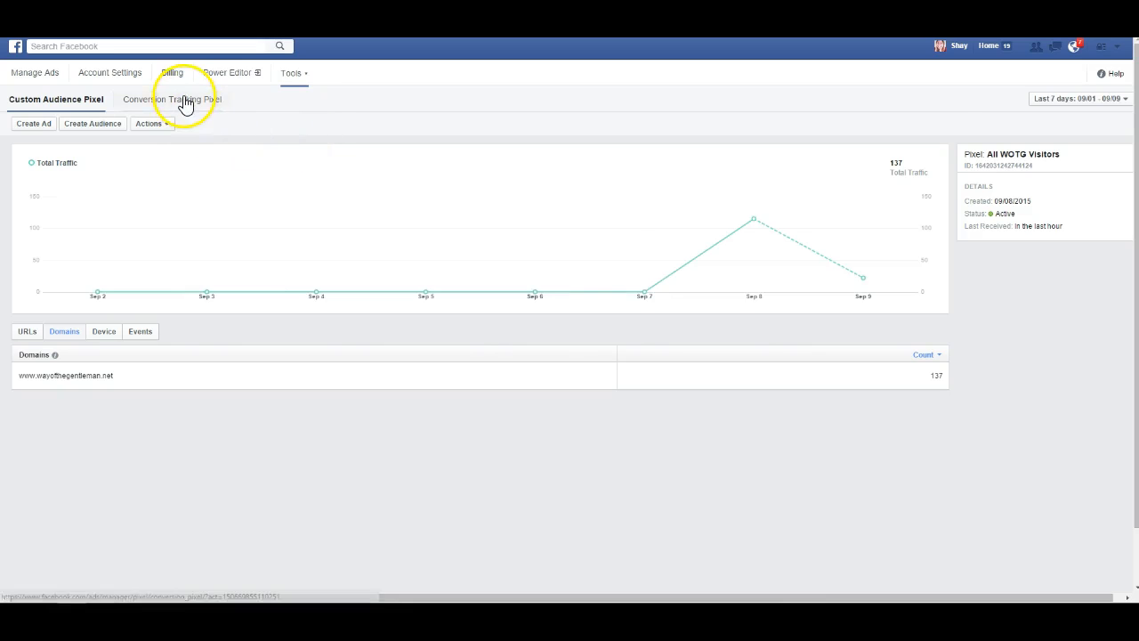
{"action": "left_click", "coordinate": [167, 99]}
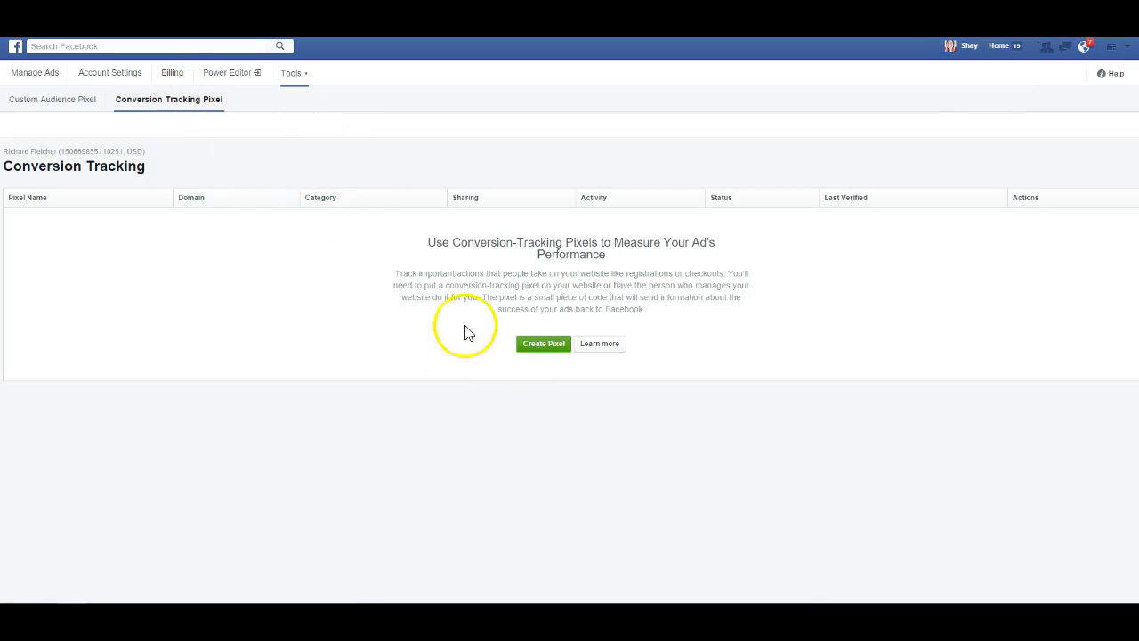
{"action": "mouse_move", "coordinate": [568, 288]}
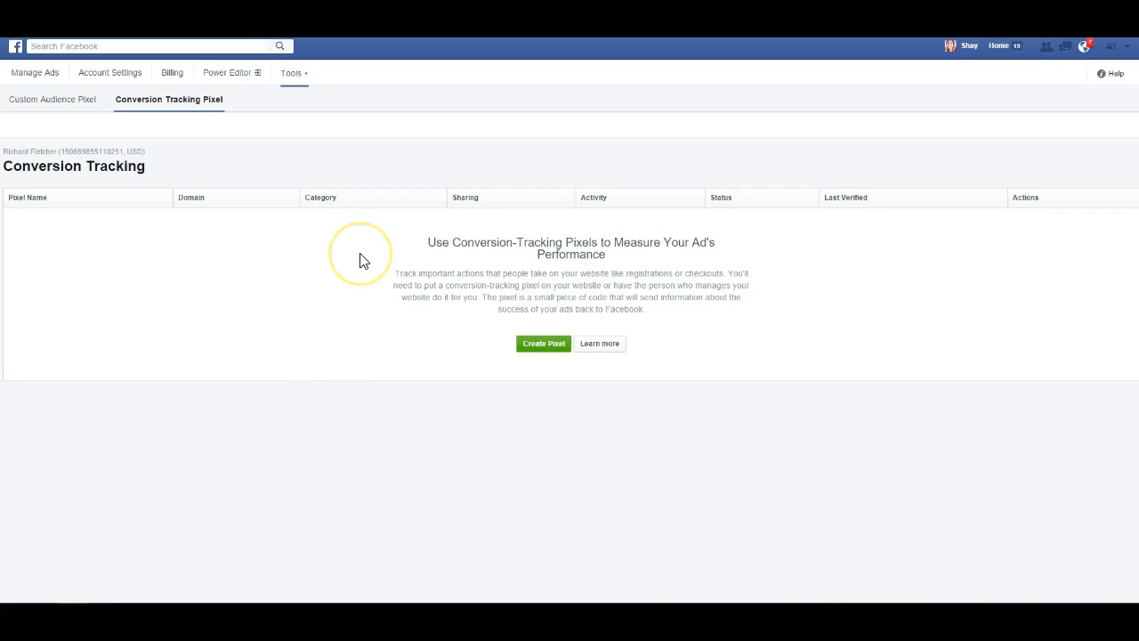
{"action": "mouse_move", "coordinate": [570, 311]}
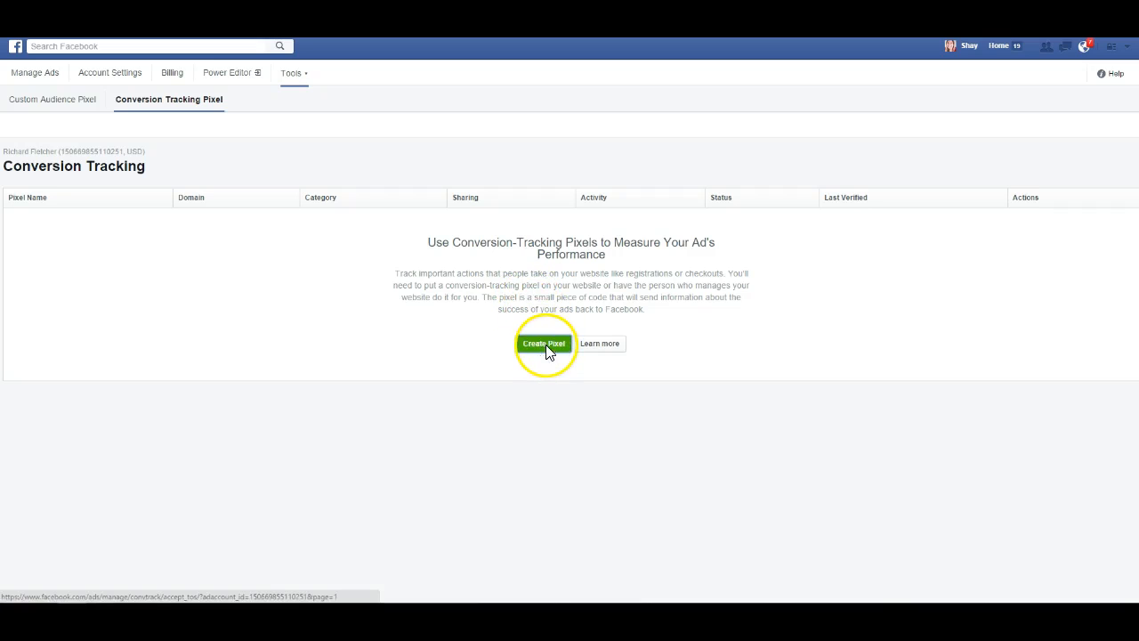
{"action": "left_click", "coordinate": [545, 342]}
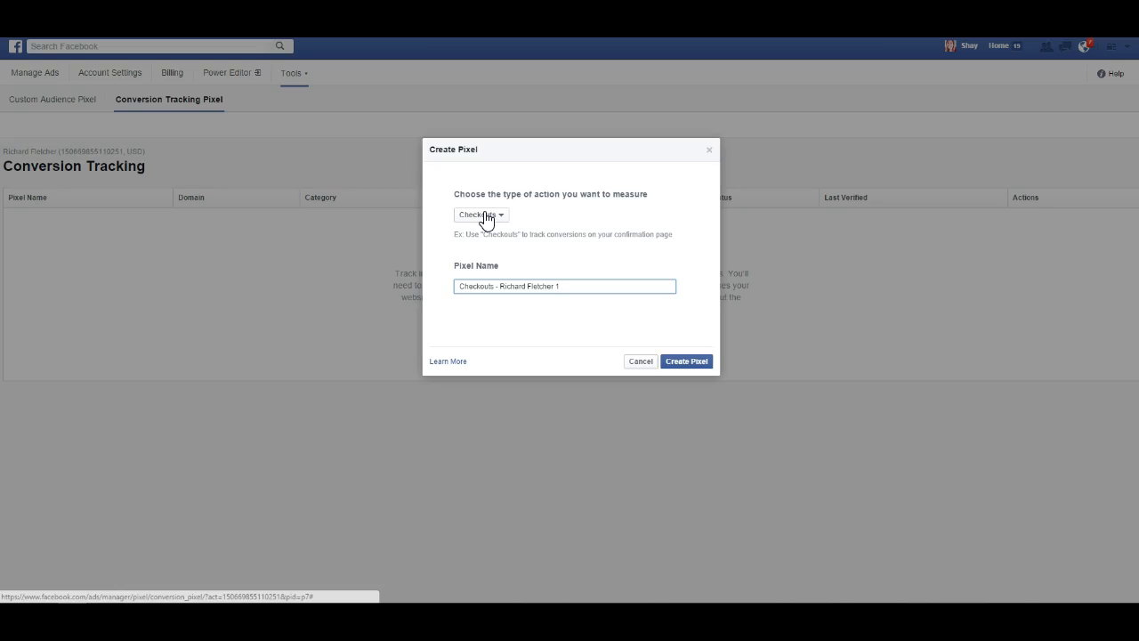
Create a Checkouts pixel named 'WOTG Checkout Page - 9-2015'
{"action": "left_click", "coordinate": [565, 285]}
{"action": "type", "text": "WOTG "}
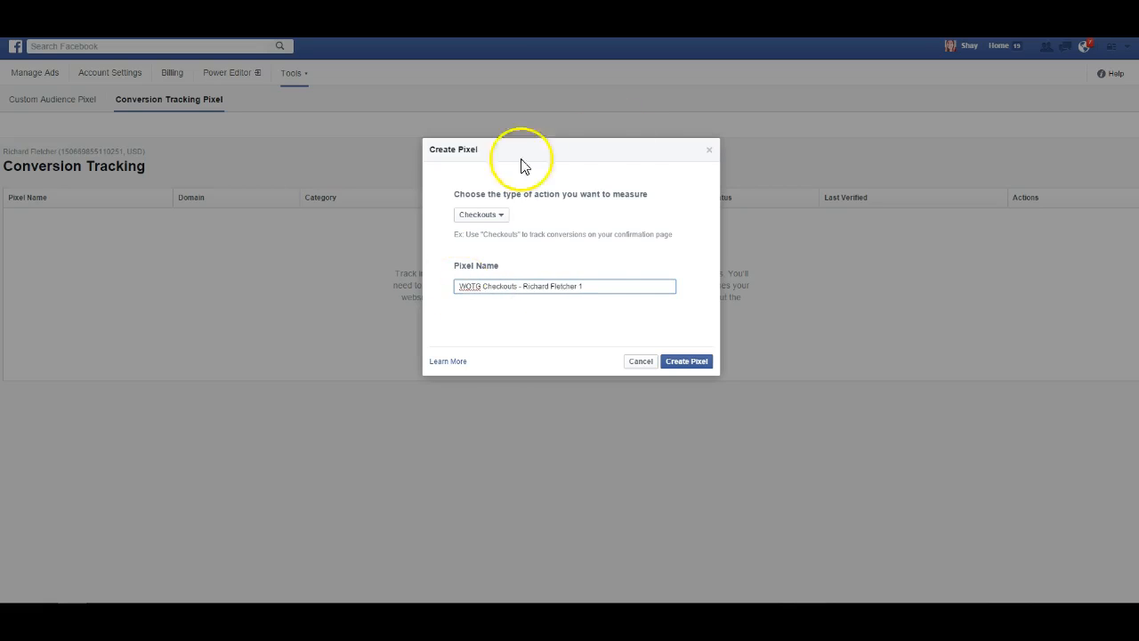
{"action": "double_click", "coordinate": [552, 285]}
{"action": "type", "text": "WOTG Checkout Page - 9-2015"}
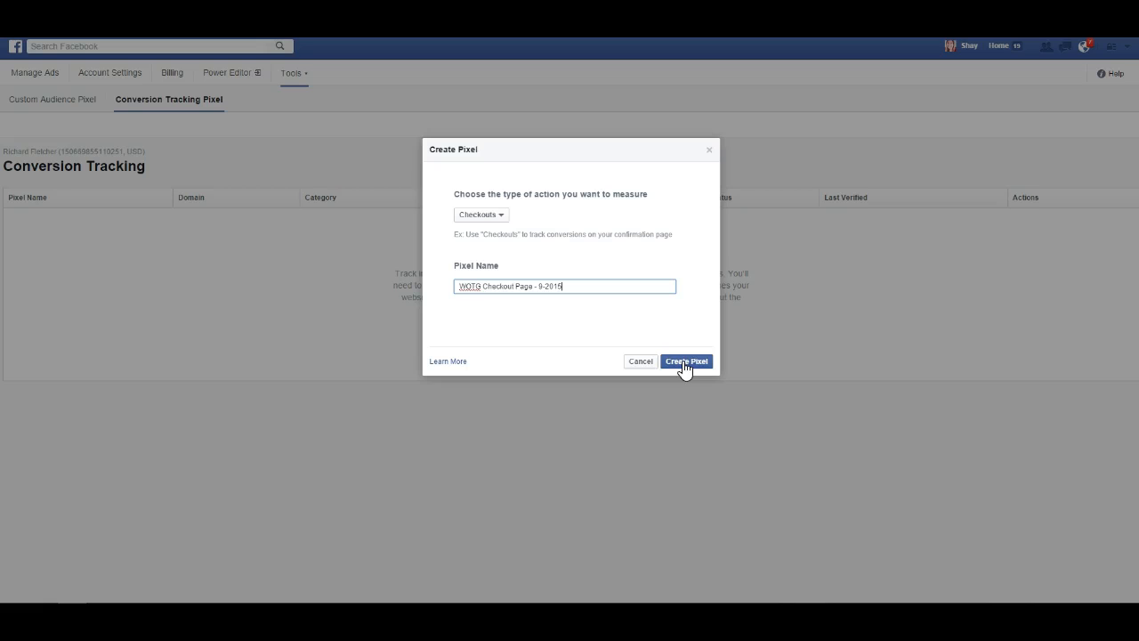
{"action": "left_click", "coordinate": [687, 360]}
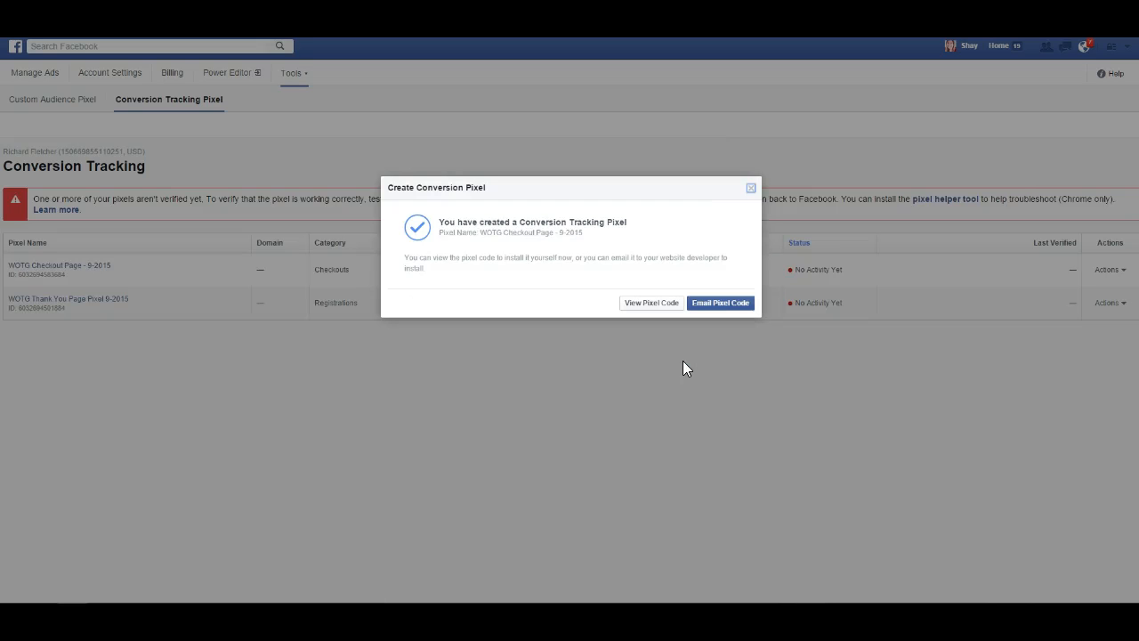